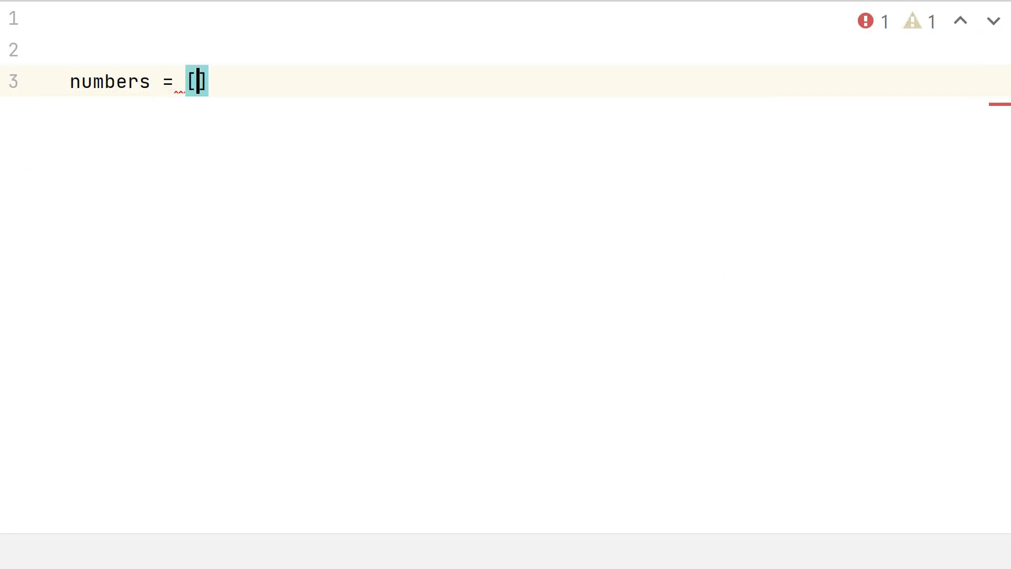
# Define numbers = [1,2,3,4,5] and remove its first element with numbers.pop(0).
pyautogui.write('1,2,3,4,5')
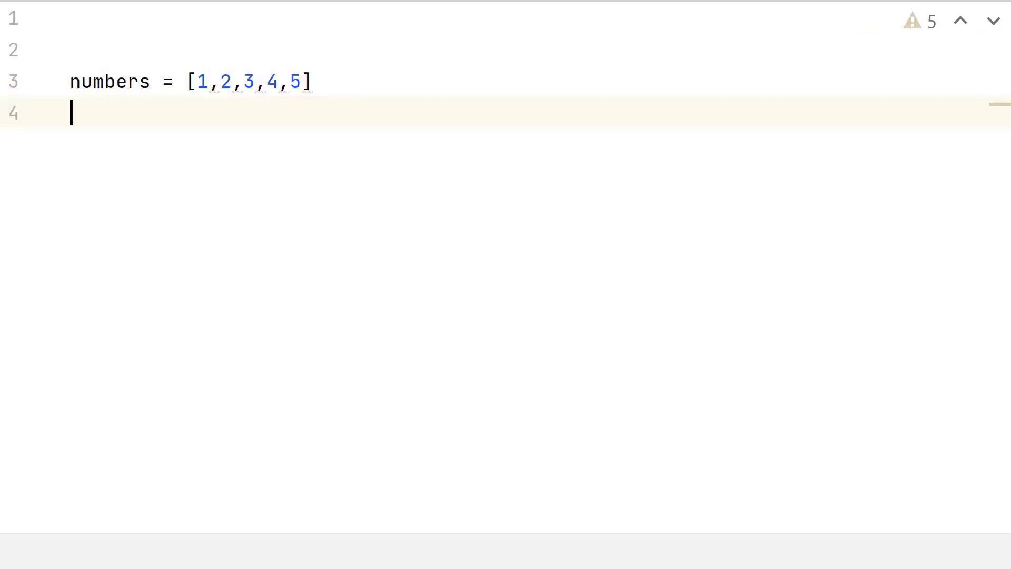
pyautogui.write('numbers')
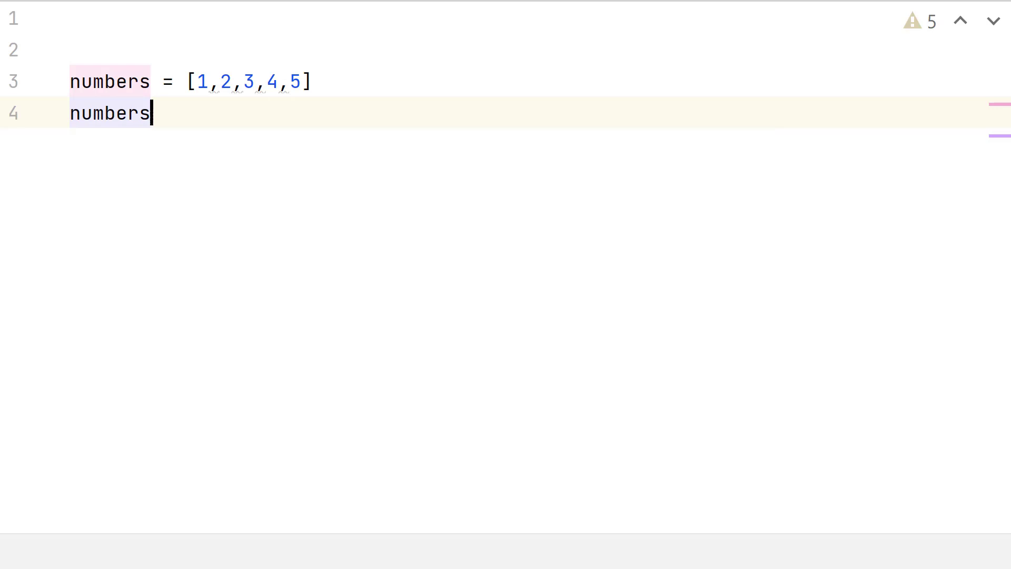
pyautogui.write('.pop(')
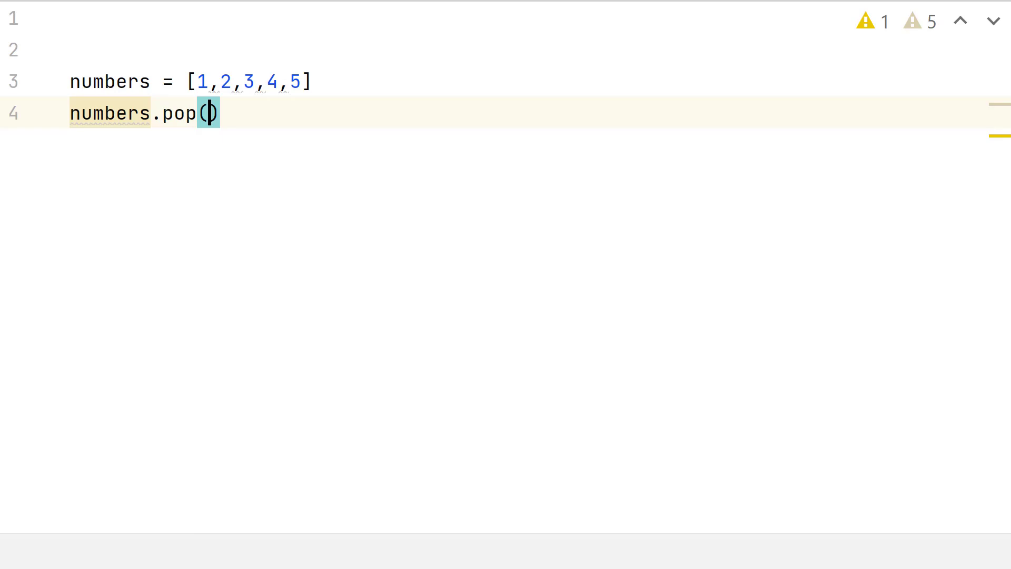
pyautogui.write('0')
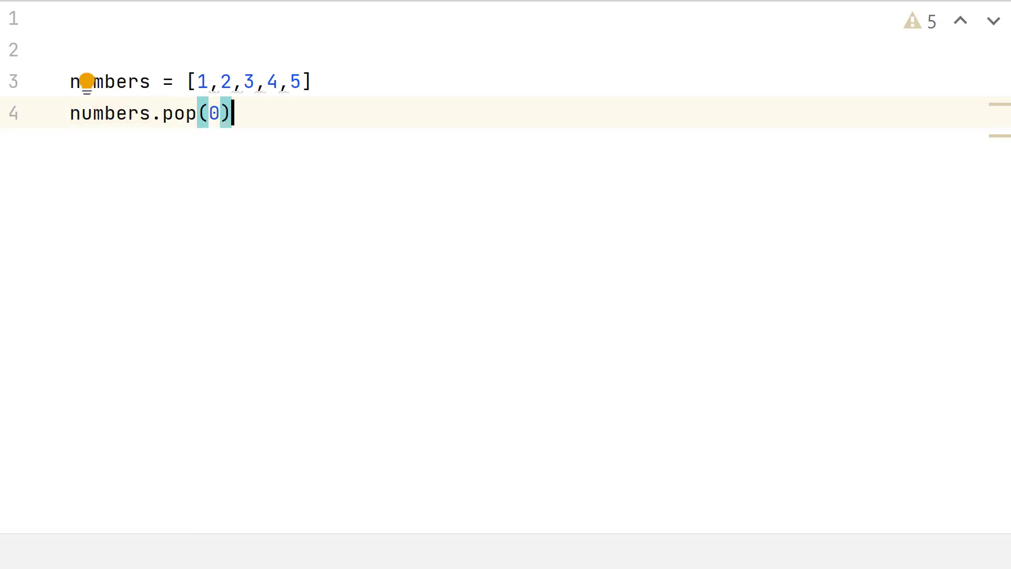
# Add print('Original list', numbers) and begin print('Modified list', numbers).
pyautogui.write("print('Origin')")
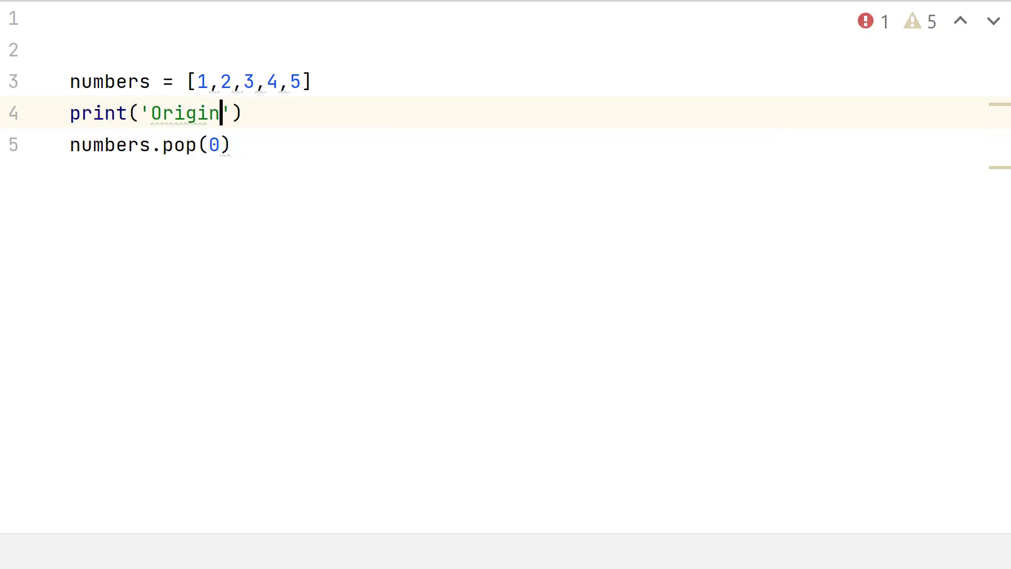
pyautogui.write("al list', numbers")
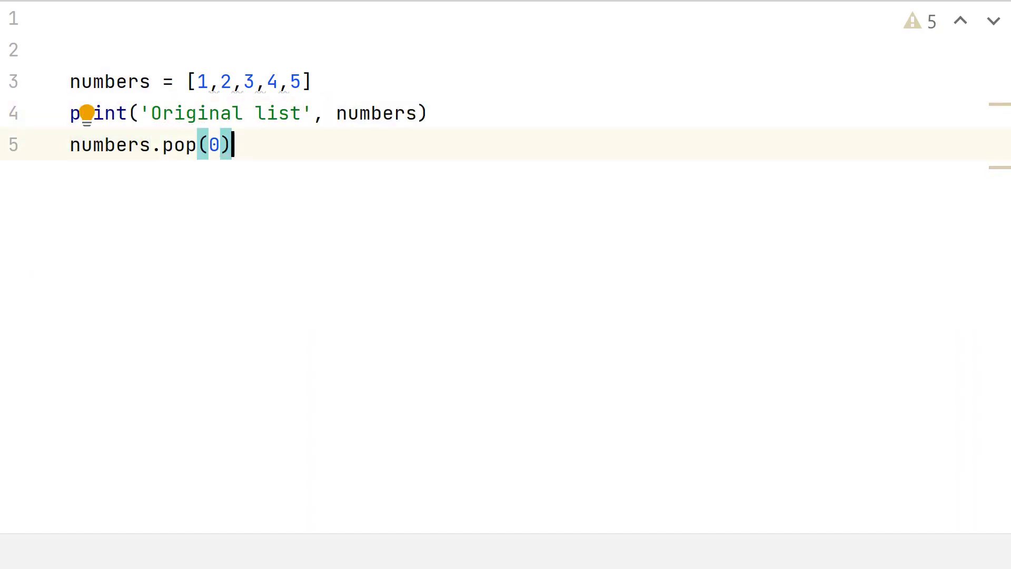
pyautogui.write("print('Modified list', nu")
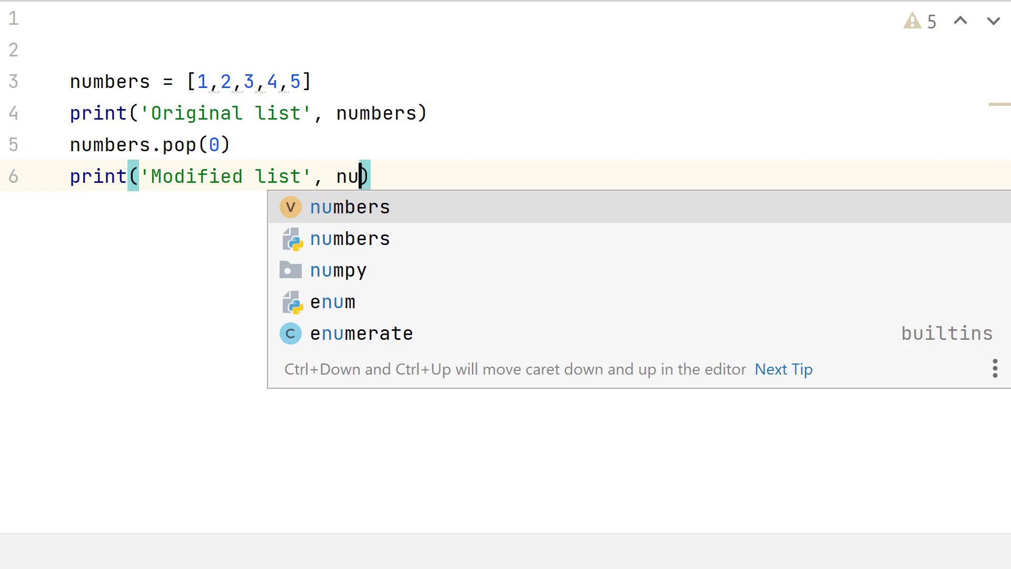
# Store the popped value as deleted = numbers.pop(0) and print 'Deleted element', deleted.
pyautogui.press('Enter')
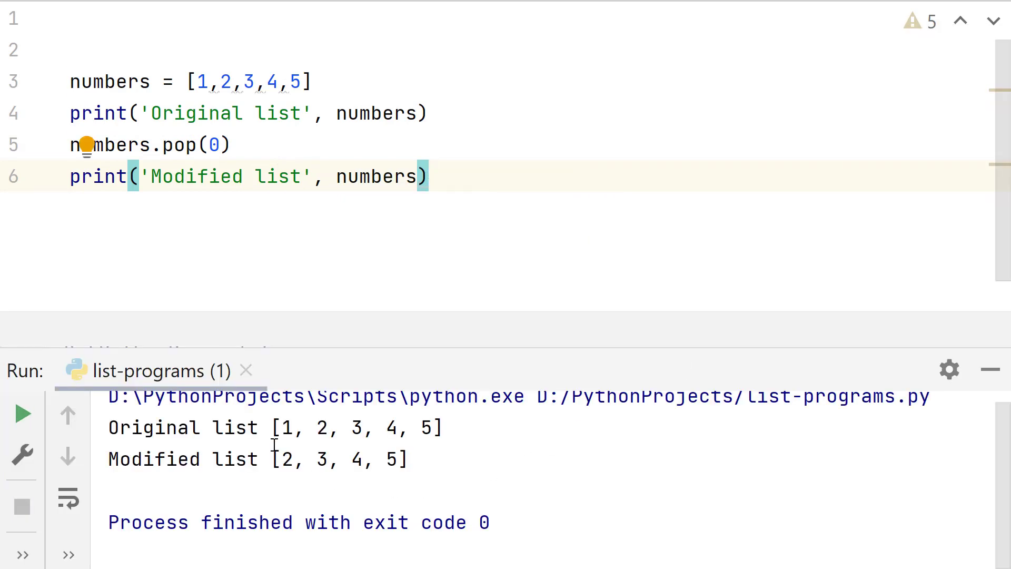
pyautogui.doubleClick(182, 144)
pyautogui.write('deleted = ')
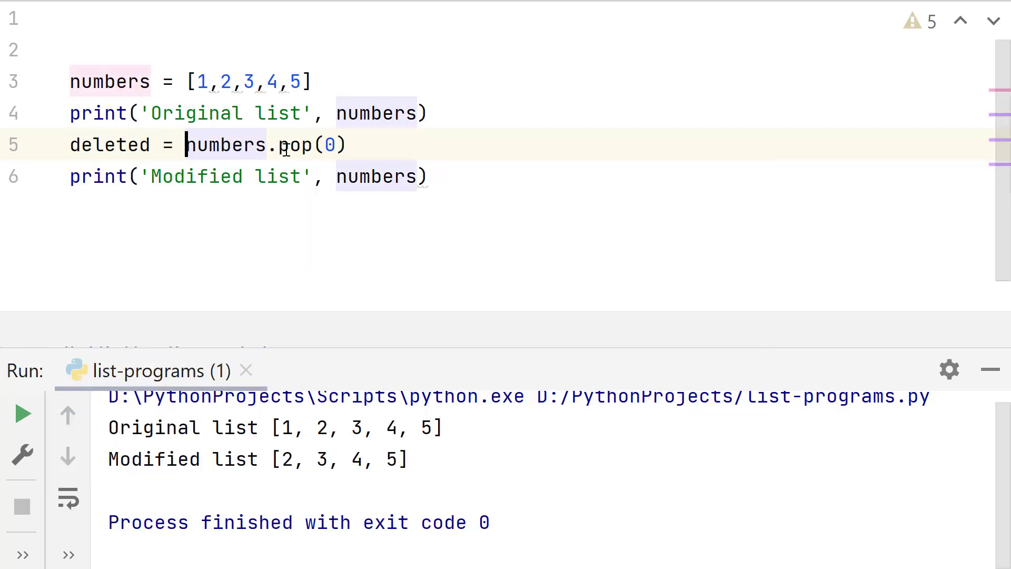
pyautogui.write("print('Deleted element')")
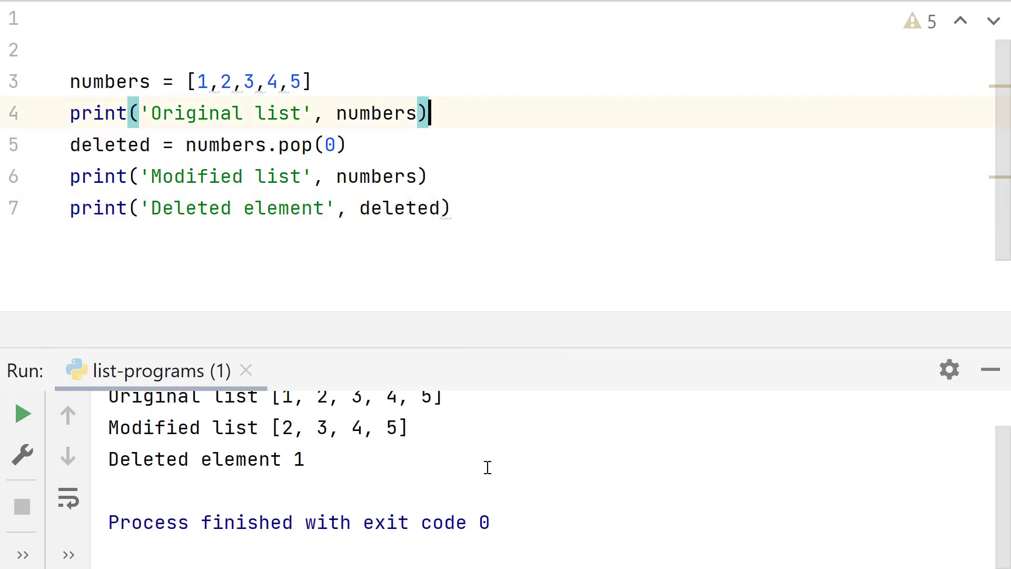
pyautogui.moveTo(478, 467)
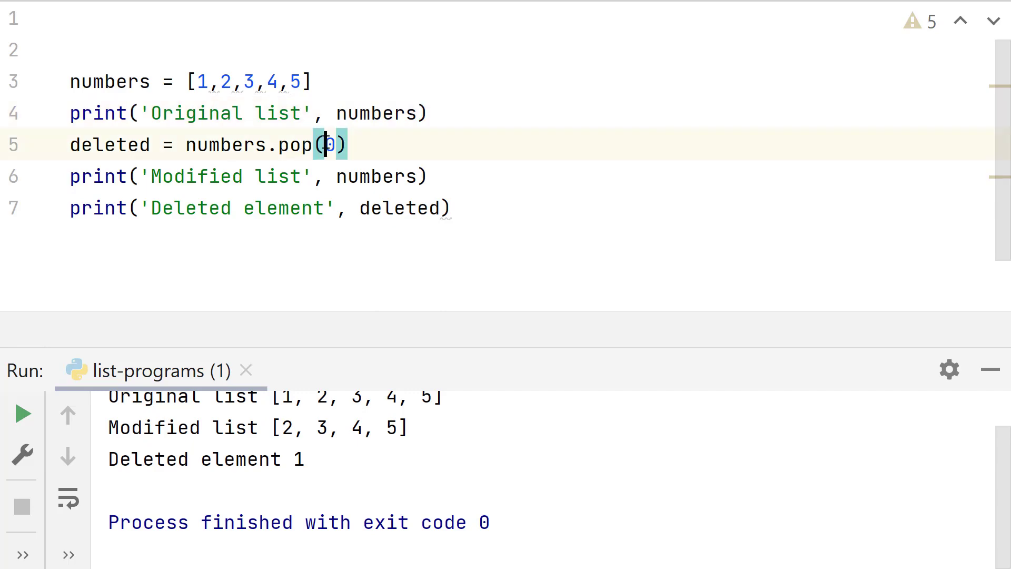
# Change the pop index from 0 to 2 so the element at index 2 is removed.
pyautogui.write('2')
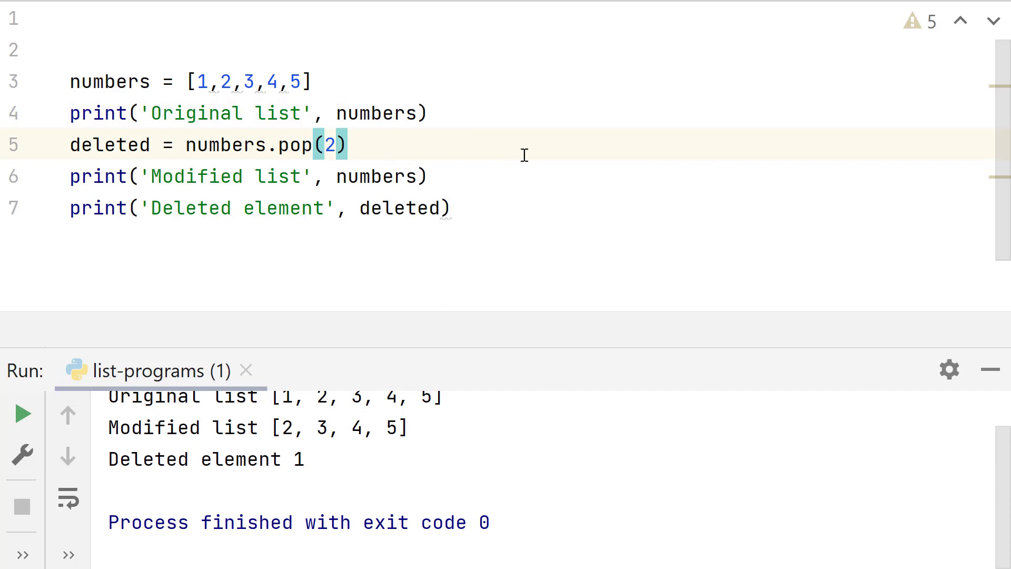
pyautogui.moveTo(535, 160)
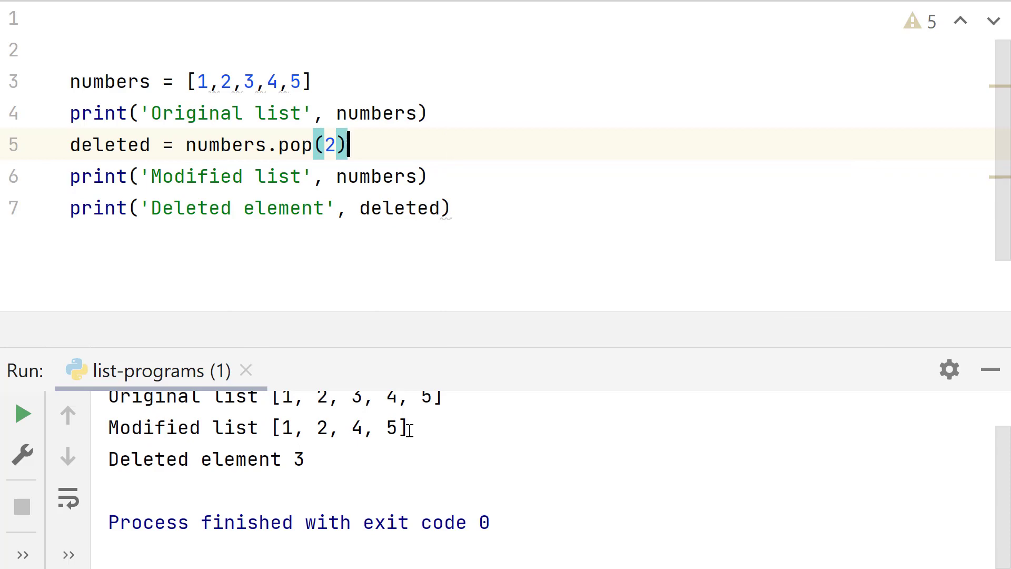
pyautogui.moveTo(428, 445)
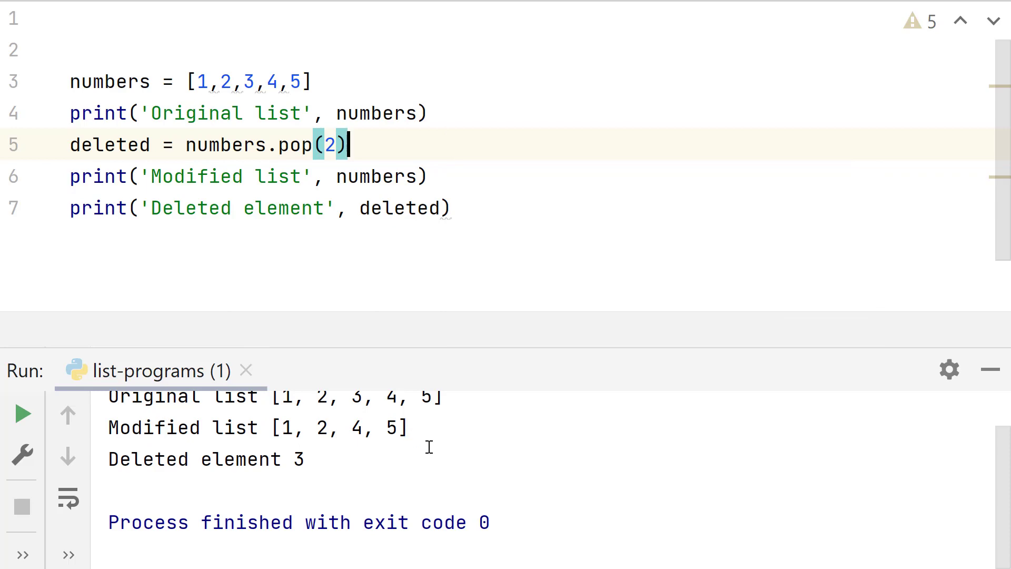
pyautogui.moveTo(579, 214)
pyautogui.write('del numbers')
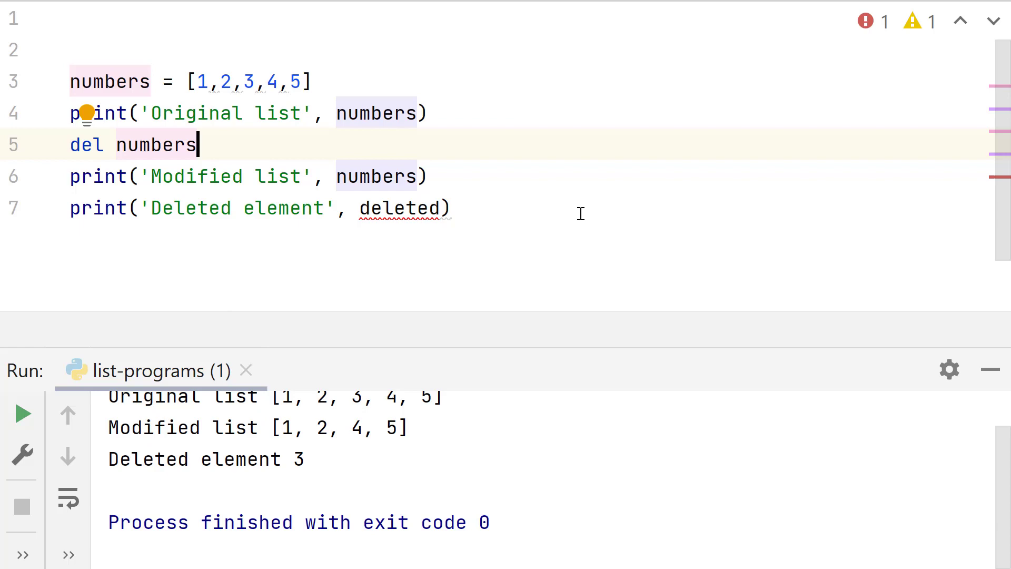
# Replace pop with del numbers[0], rerun, then change the deleted index to 3.
pyautogui.write('[]')
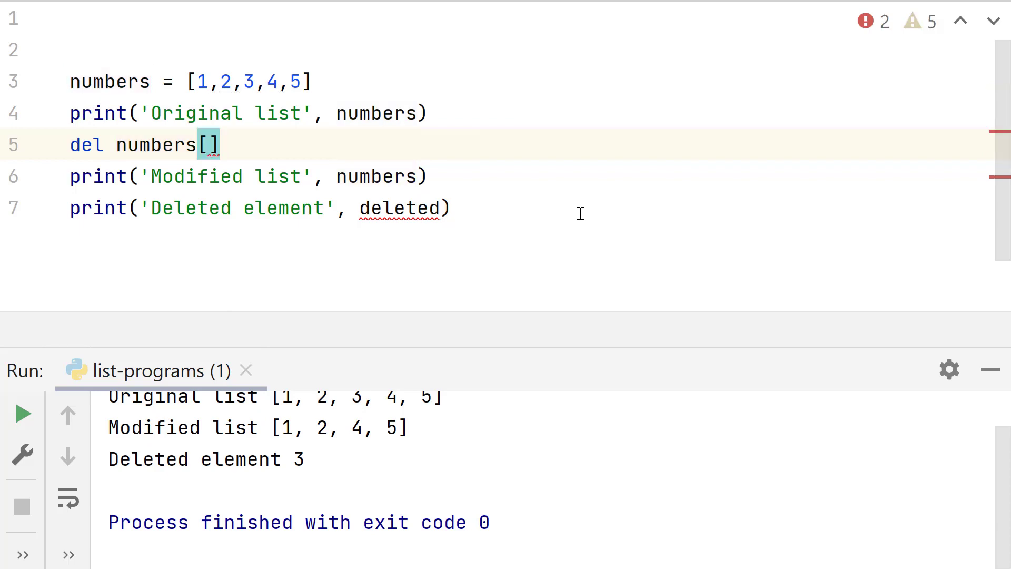
pyautogui.write('0')
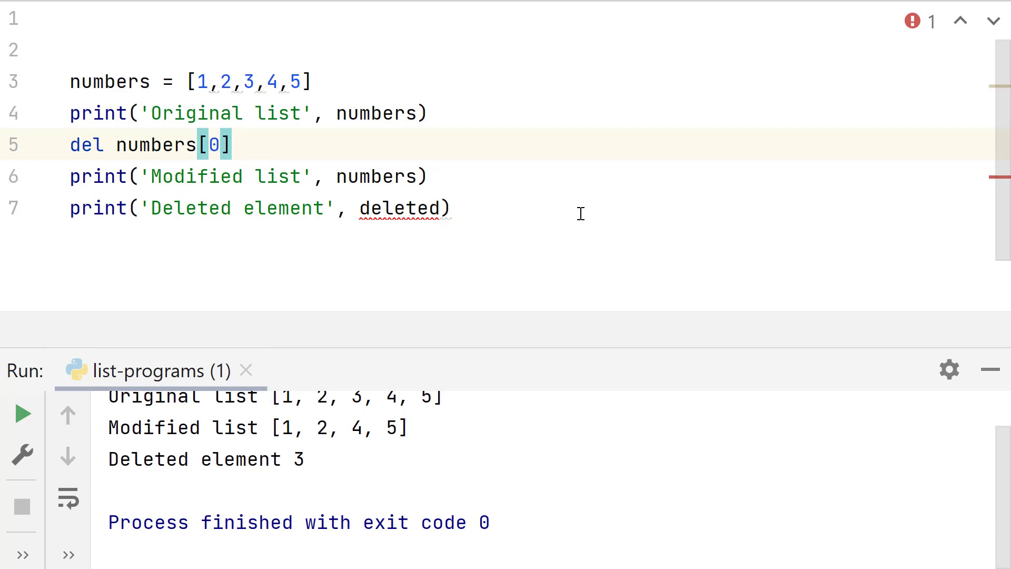
pyautogui.moveTo(475, 148)
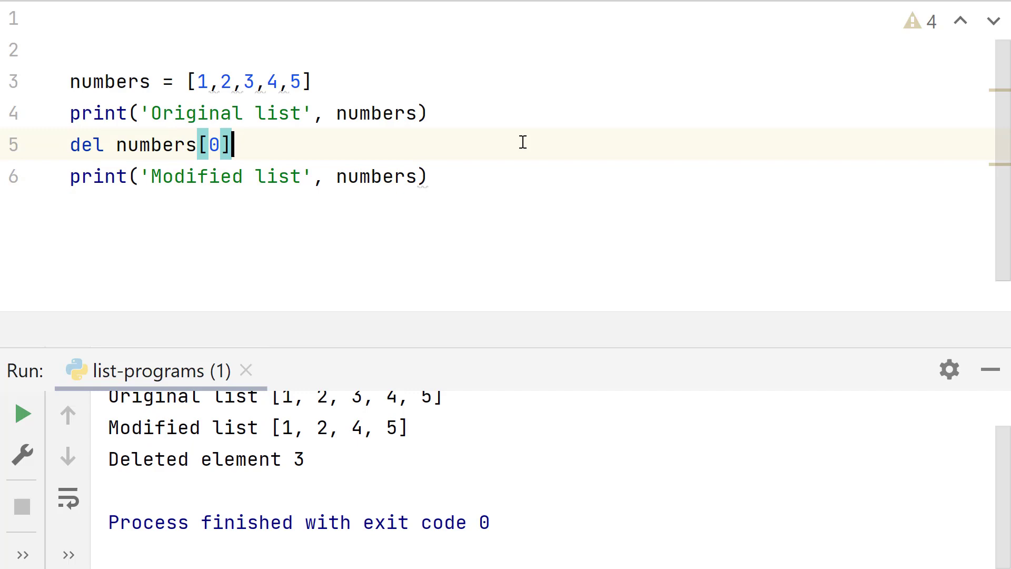
pyautogui.click(21, 413)
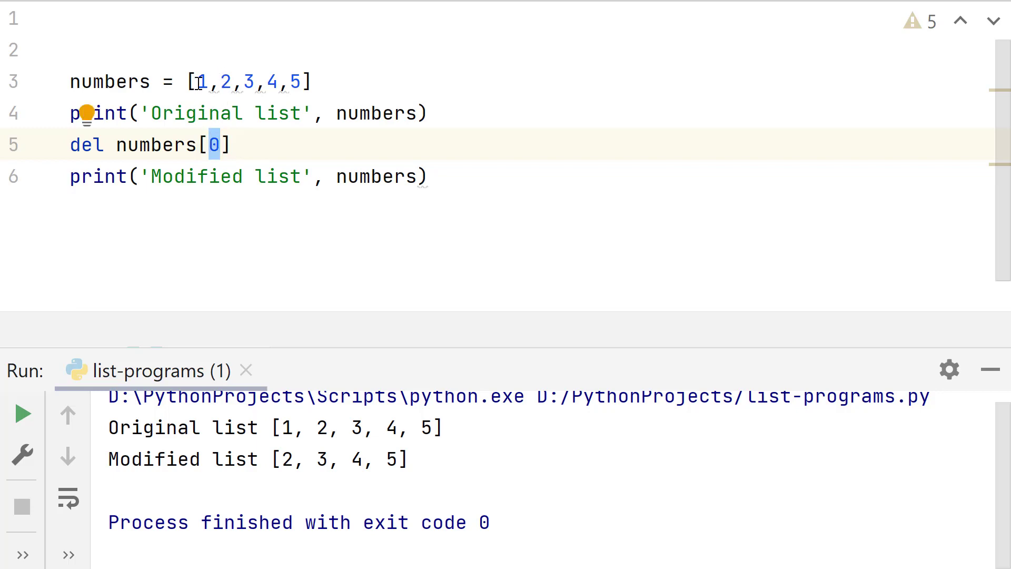
pyautogui.write('3')
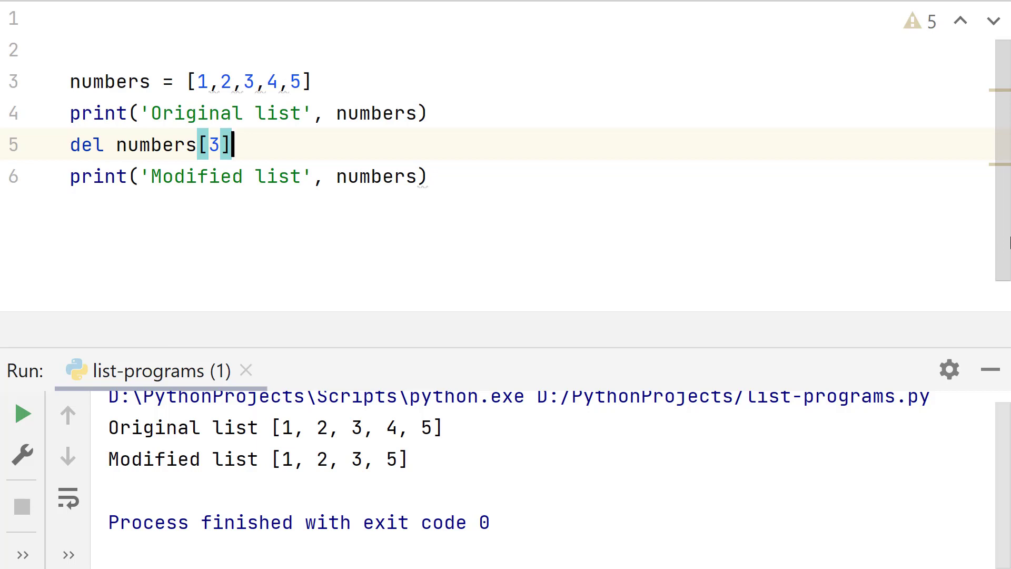
pyautogui.moveTo(257, 134)
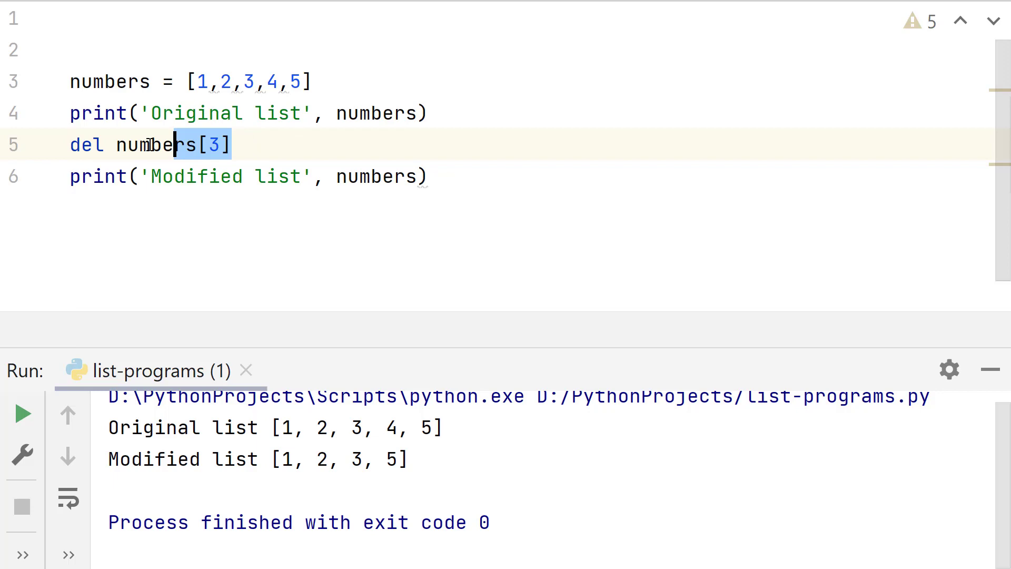
# Replace the del statement with the slice expression numbers[1:5:1].
pyautogui.write('nu')
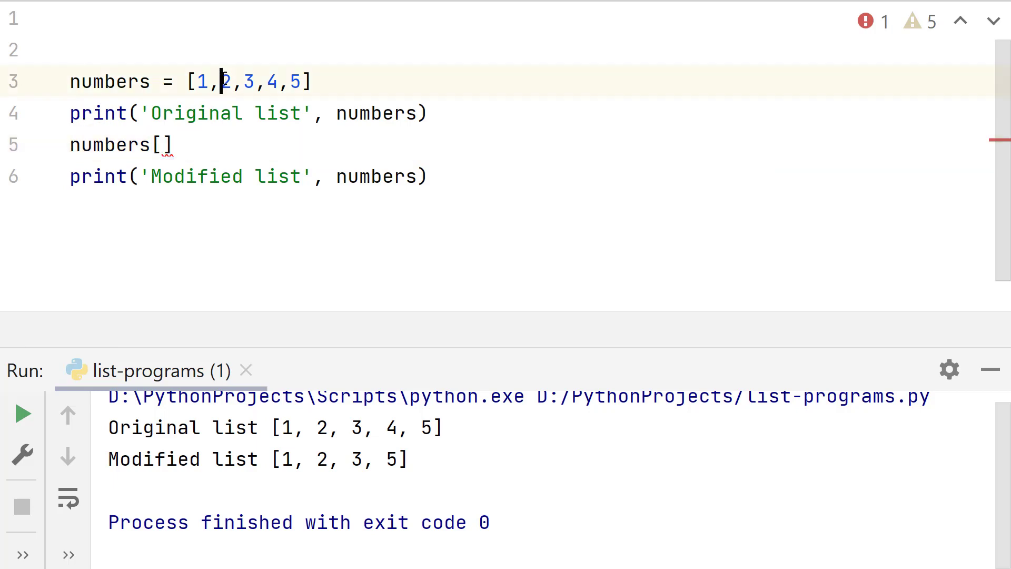
pyautogui.doubleClick(226, 82)
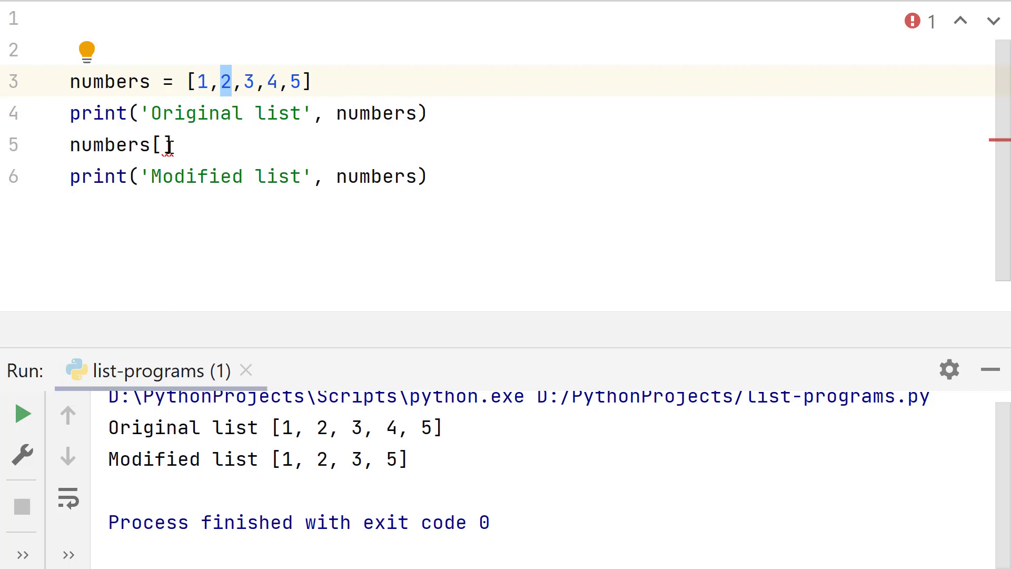
pyautogui.write('1')
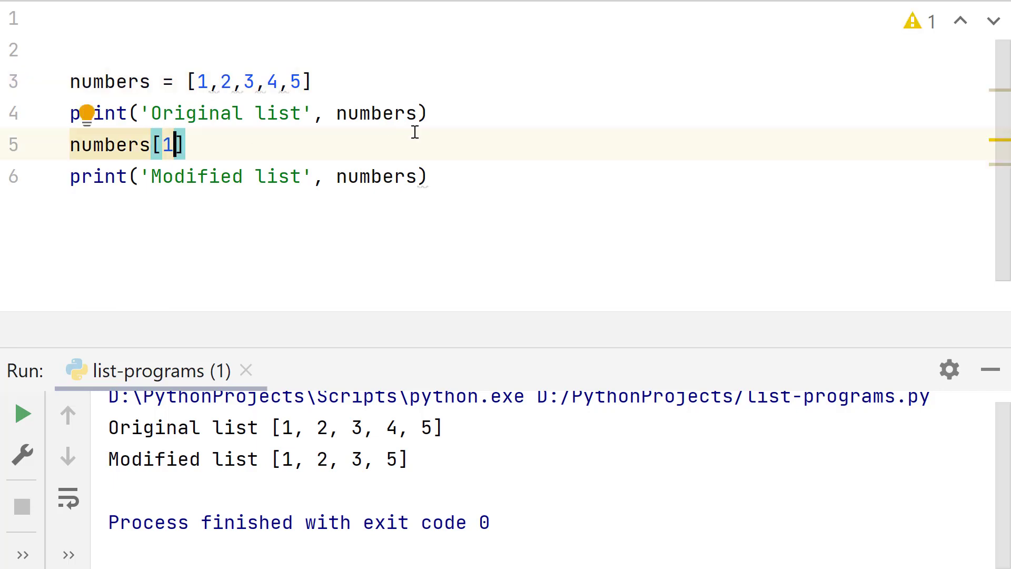
pyautogui.write(':')
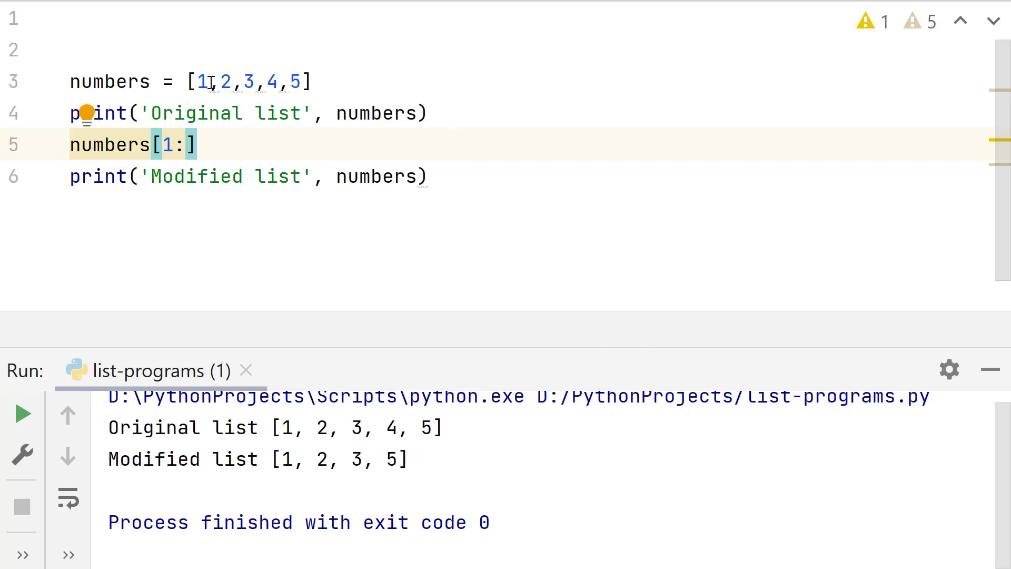
pyautogui.moveTo(259, 149)
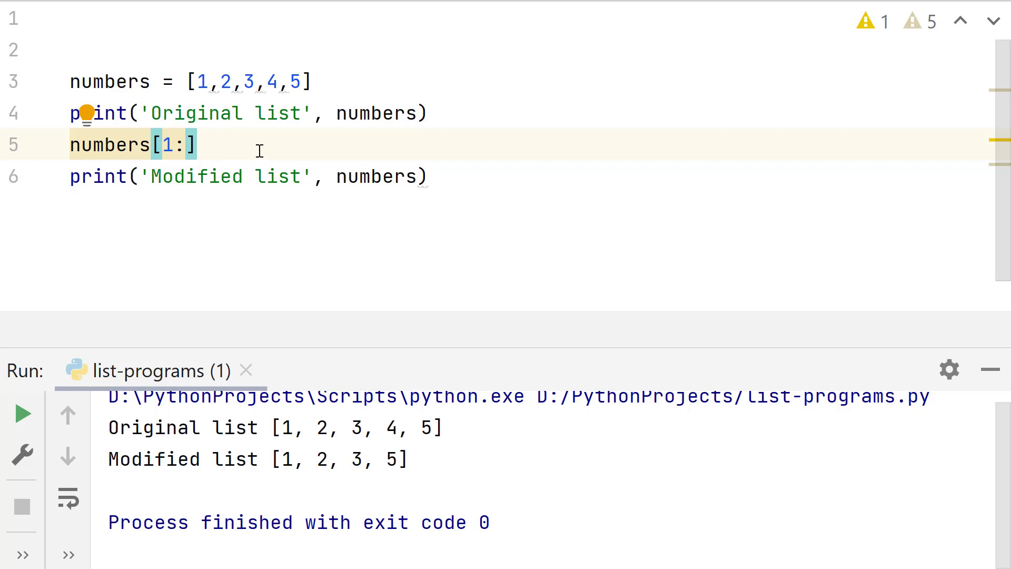
pyautogui.write('5')
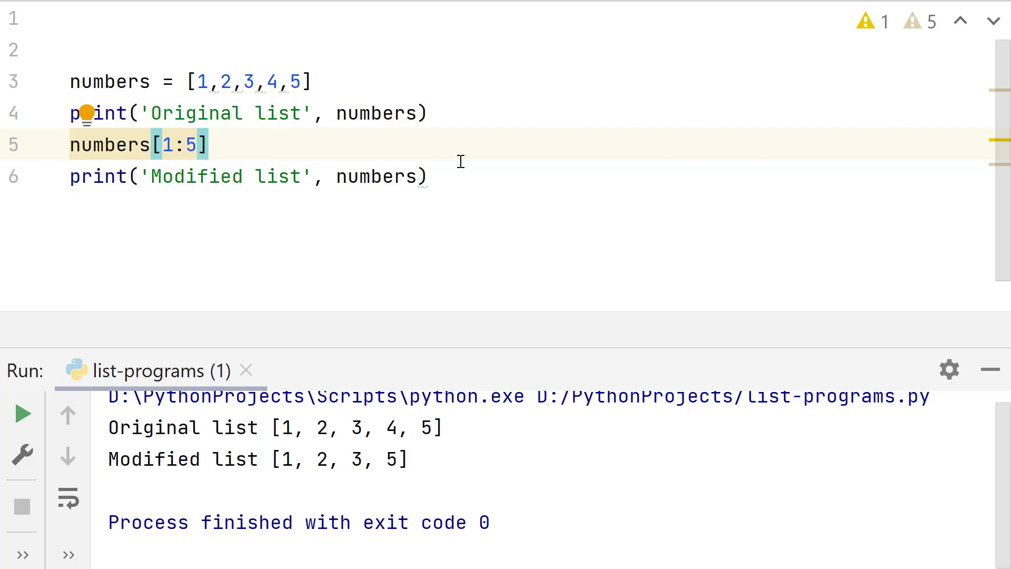
pyautogui.write(':')
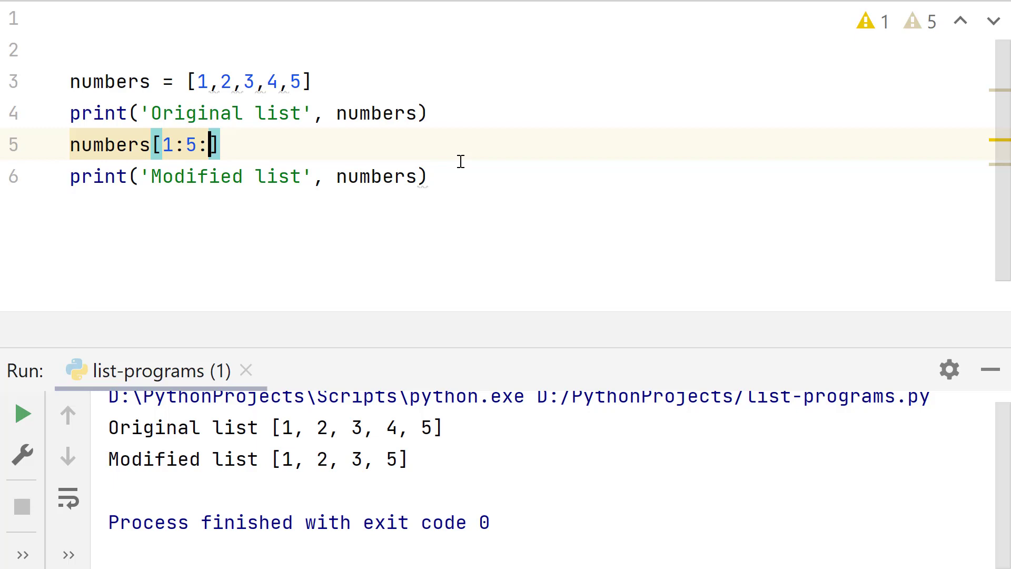
pyautogui.write('1')
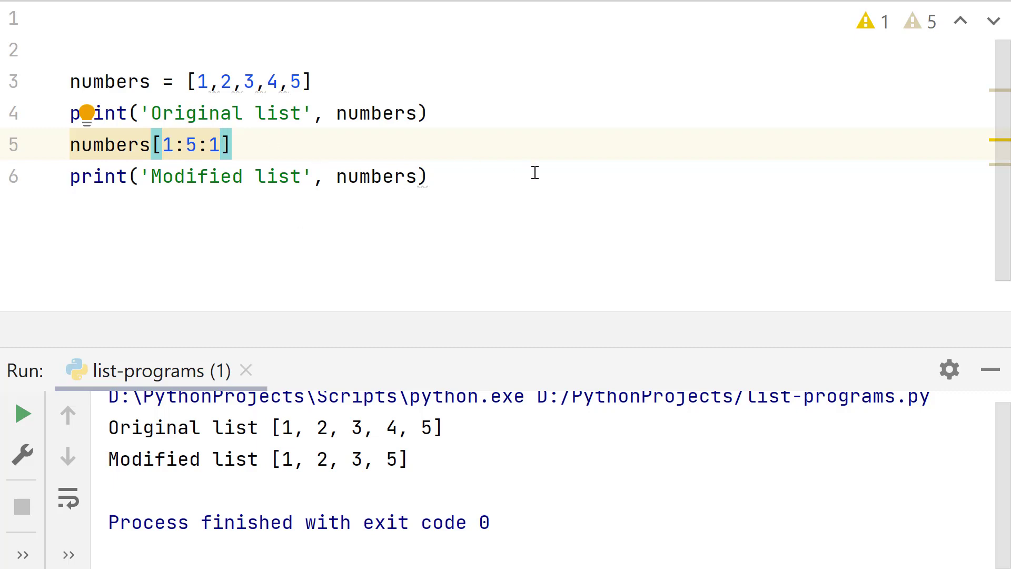
# Run the script, then assign the slice back as numbers = numbers[1:5:1].
pyautogui.rightClick(529, 172)
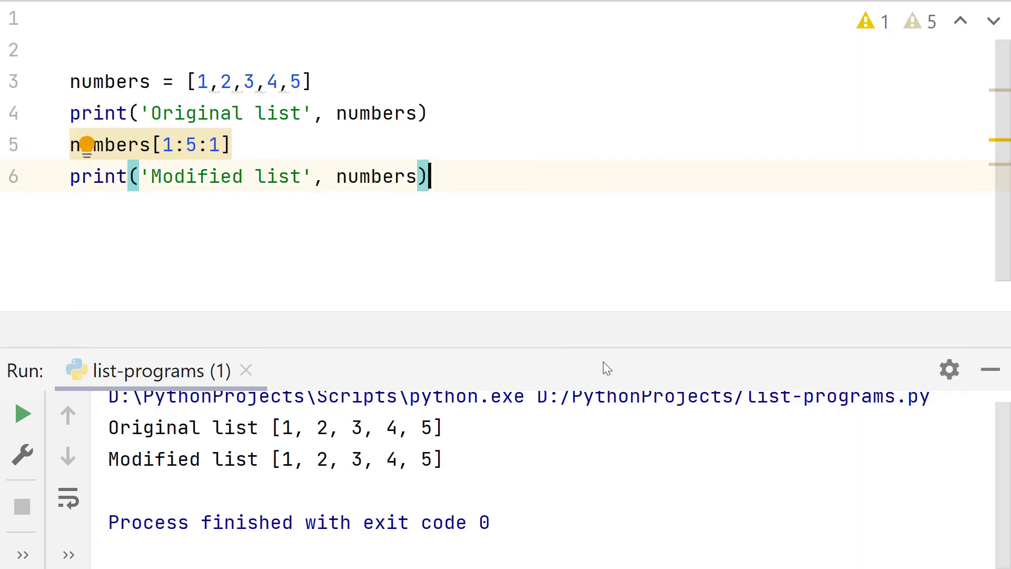
pyautogui.moveTo(266, 141)
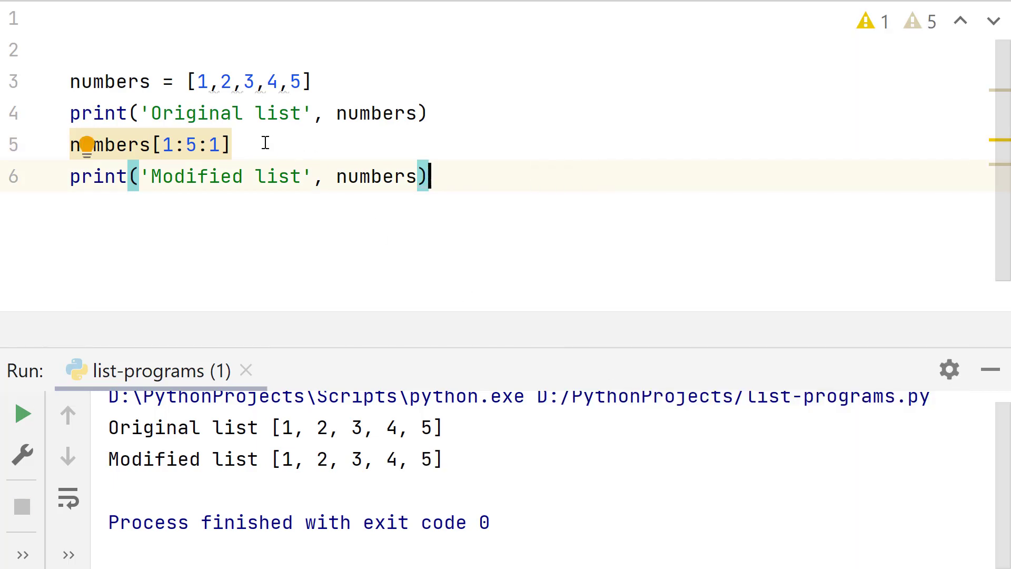
pyautogui.write('numbers =')
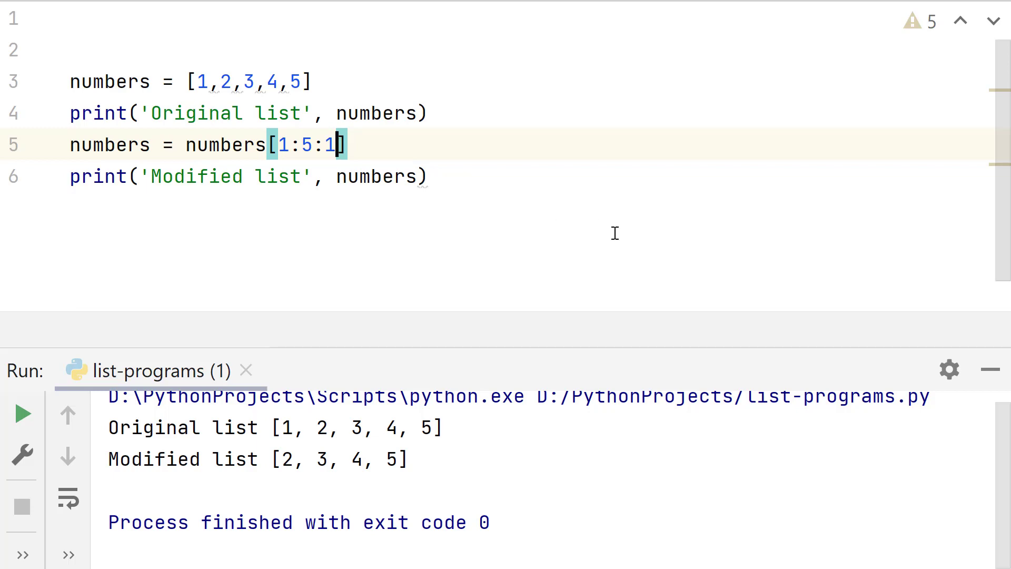
# Trim the slice to numbers = numbers[1:], dropping the step and end index.
pyautogui.press('BackSpace')
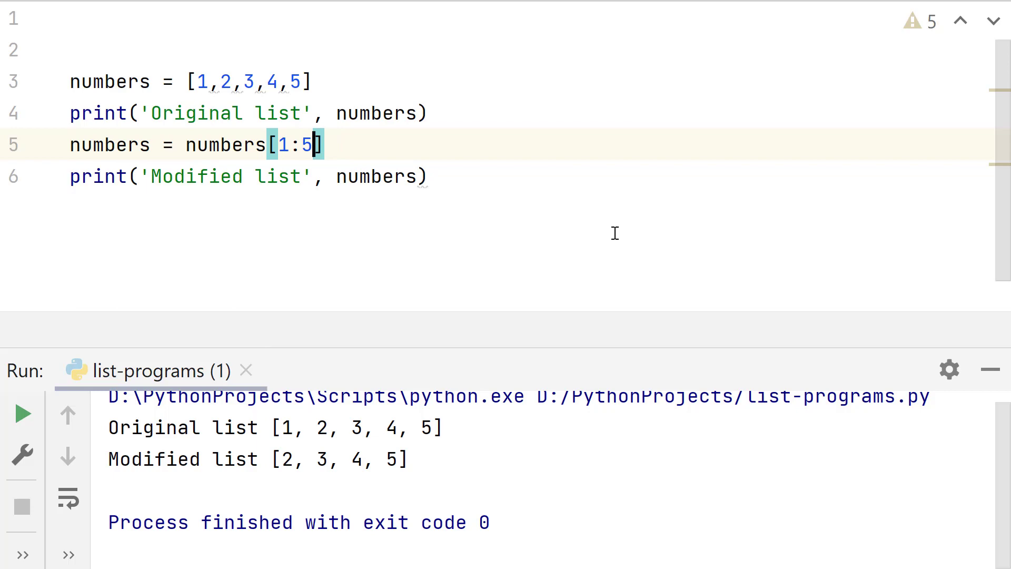
pyautogui.press('Backspace')
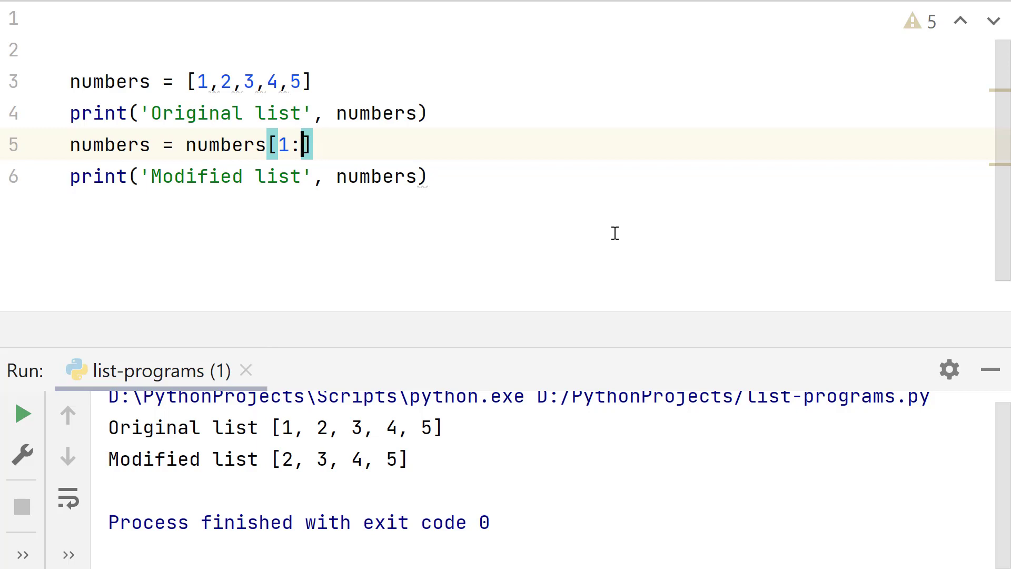
pyautogui.moveTo(456, 147)
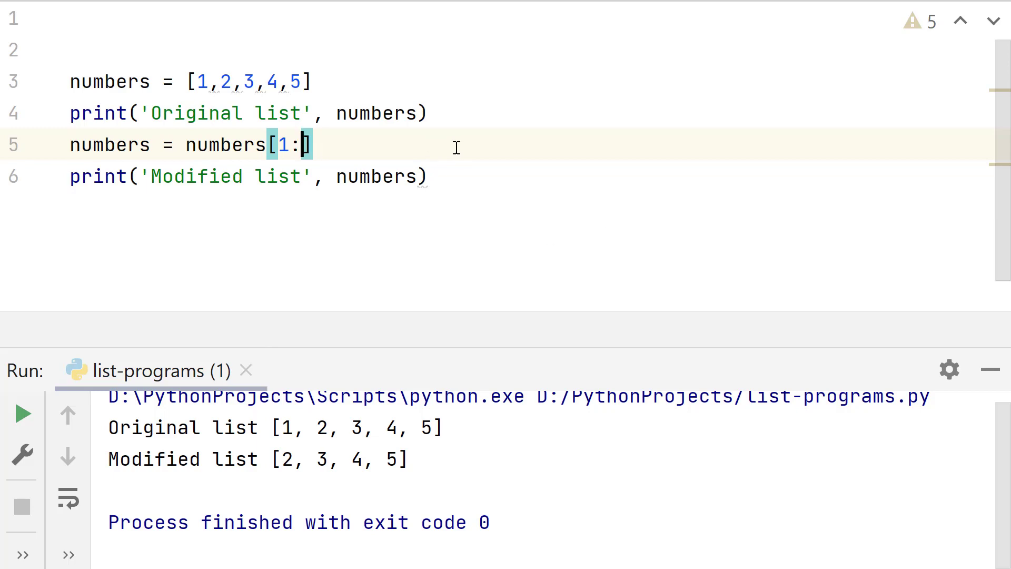